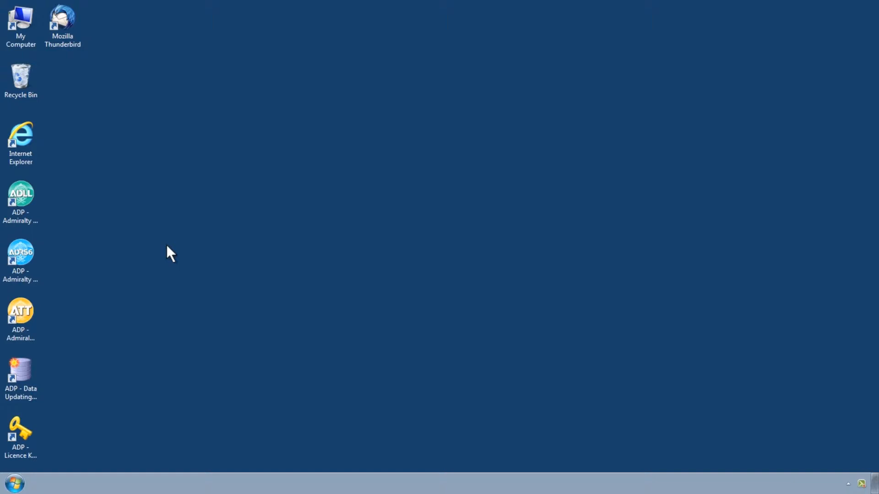
mouse_move(155, 248)
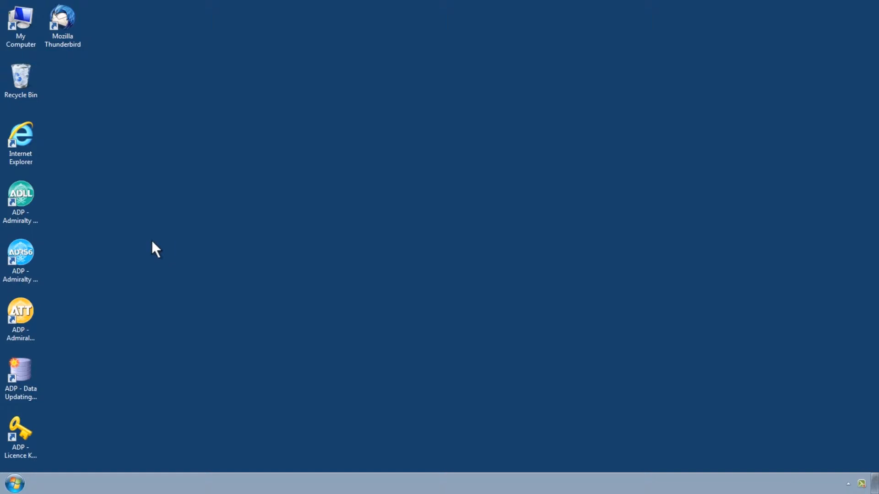
Launch ADP - Data Updating and proceed with applying already-downloaded updates.
click(21, 379)
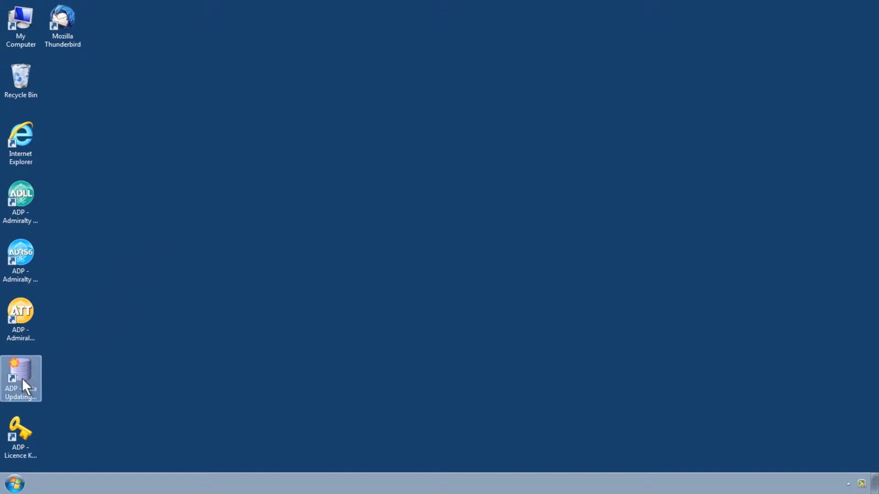
double_click(21, 379)
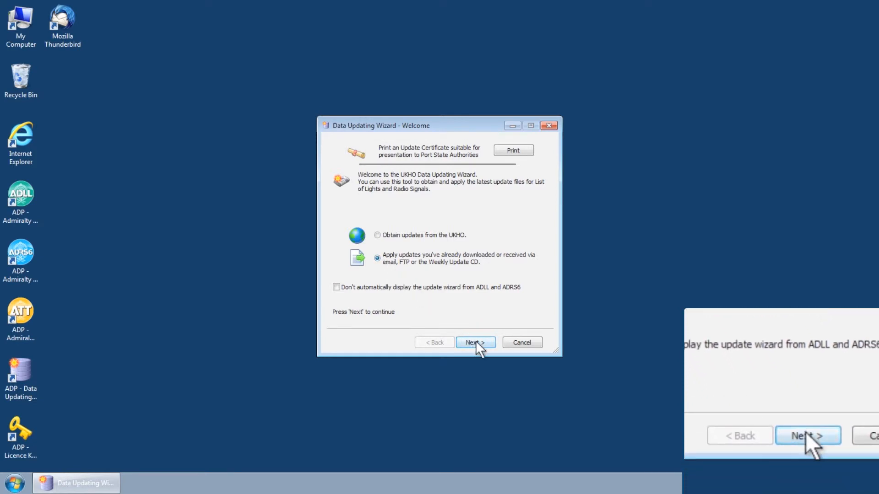
click(474, 342)
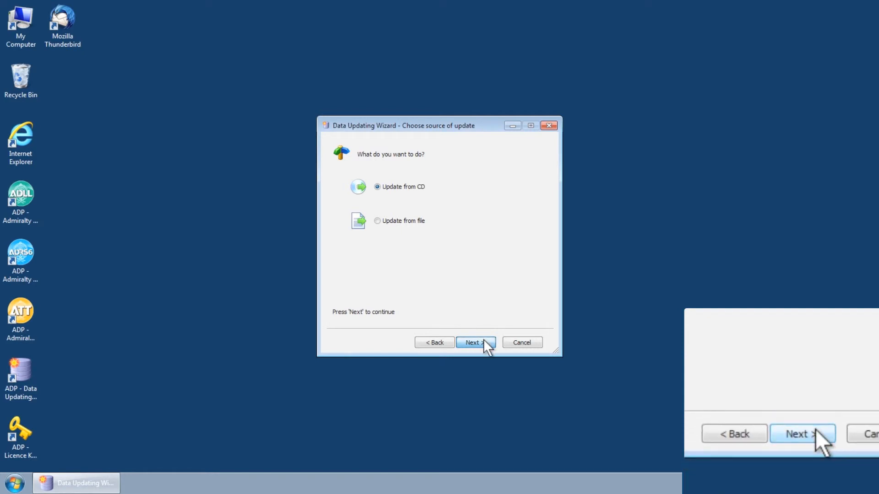
Confirm 'Update from CD' as the update source and continue.
click(476, 342)
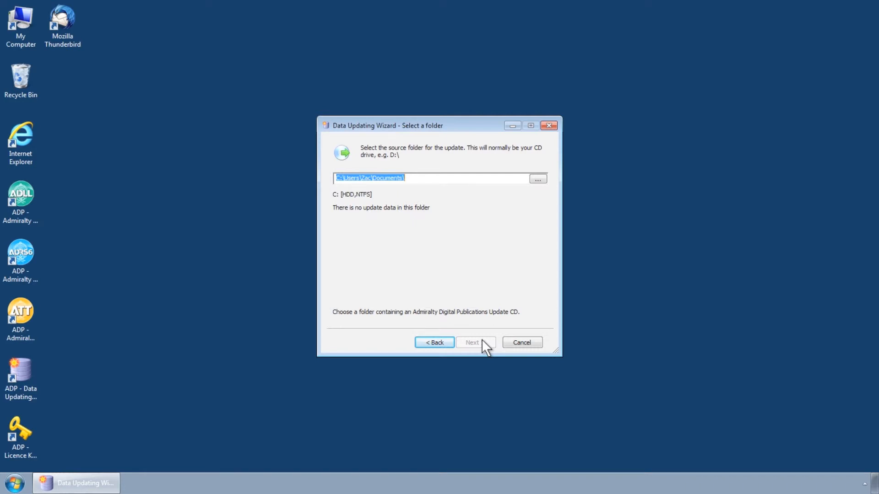
mouse_move(493, 300)
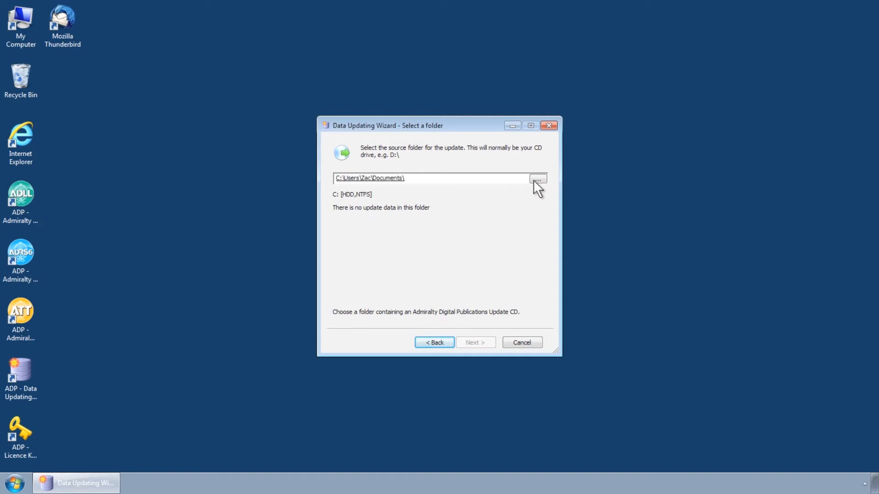
Set the source folder to BD-ROM Drive (E:) ADPWK13_13.
click(537, 178)
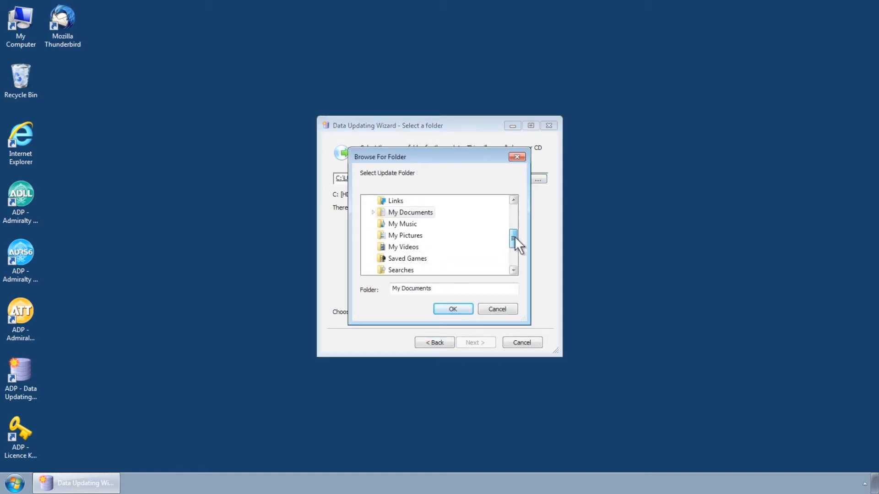
scroll(down, 3)
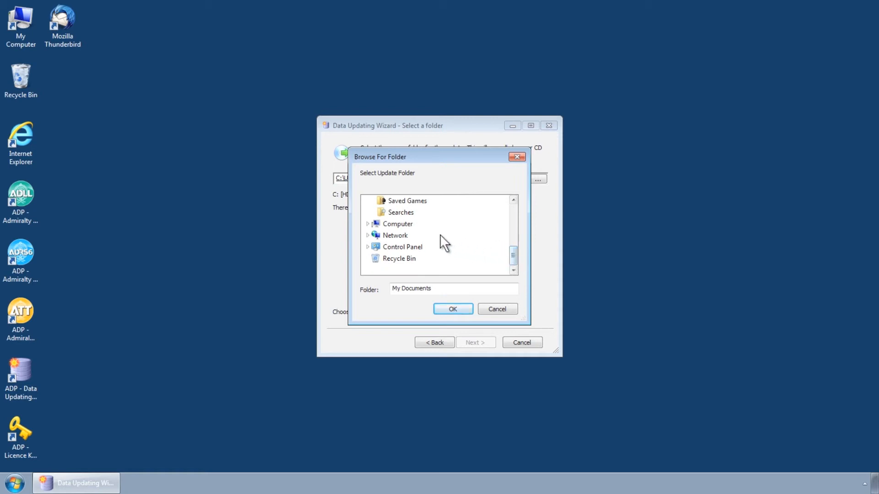
click(398, 224)
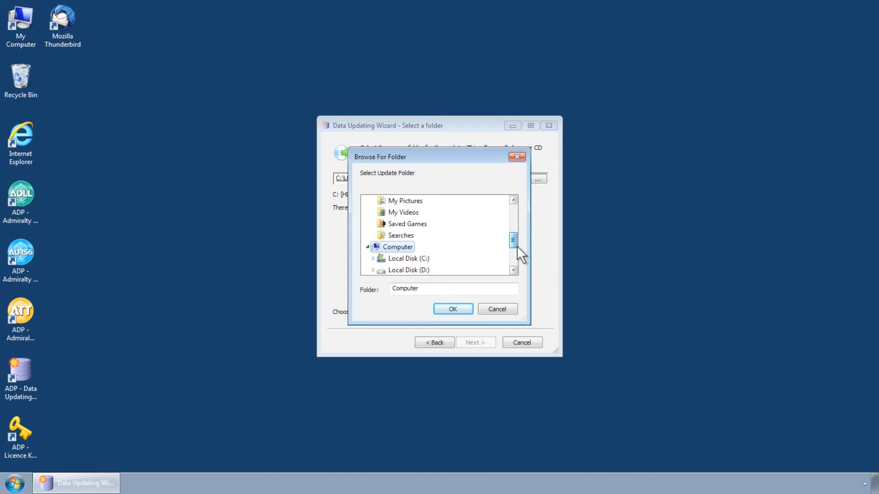
click(433, 259)
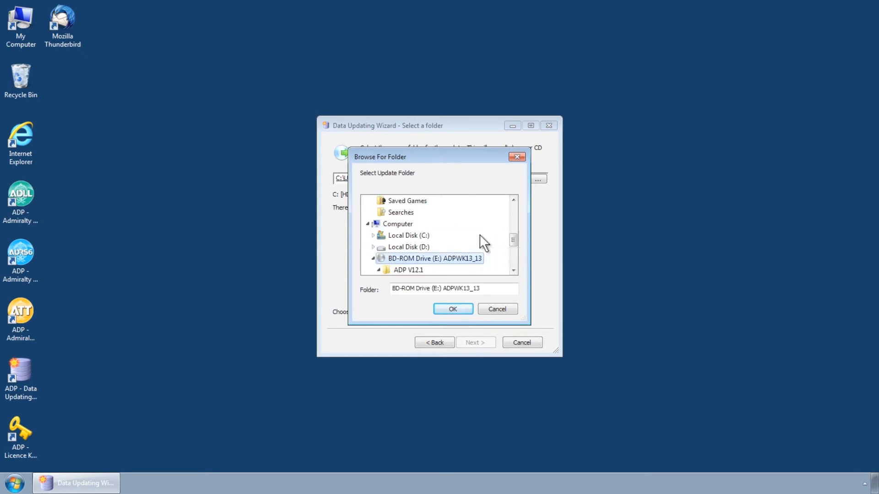
mouse_move(471, 283)
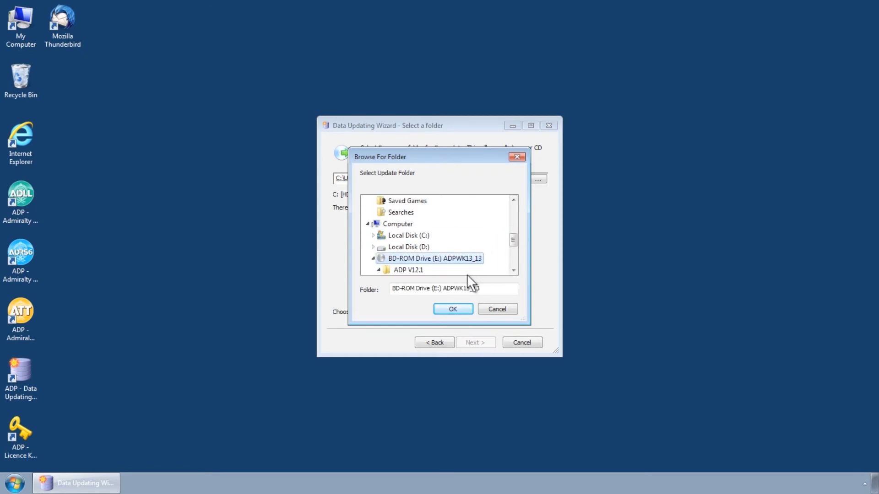
click(453, 309)
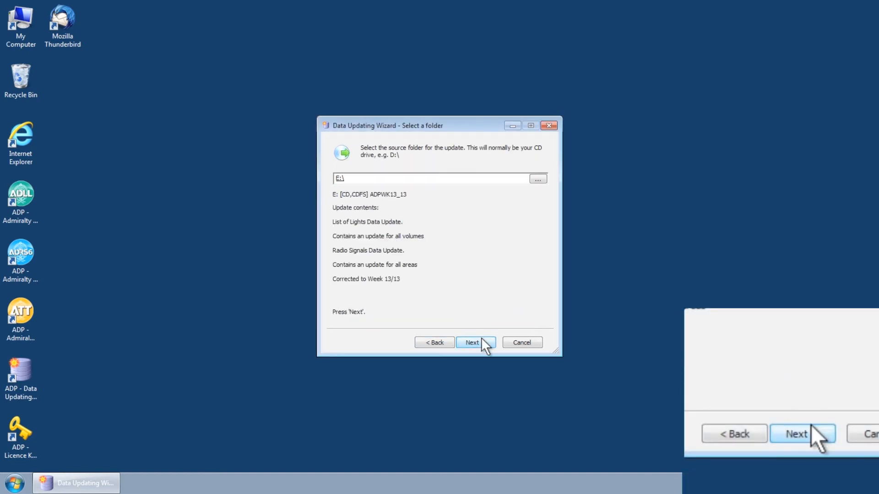
Run the Week 13/13 Lights and Radio Signals update until All Done, then finish.
click(473, 342)
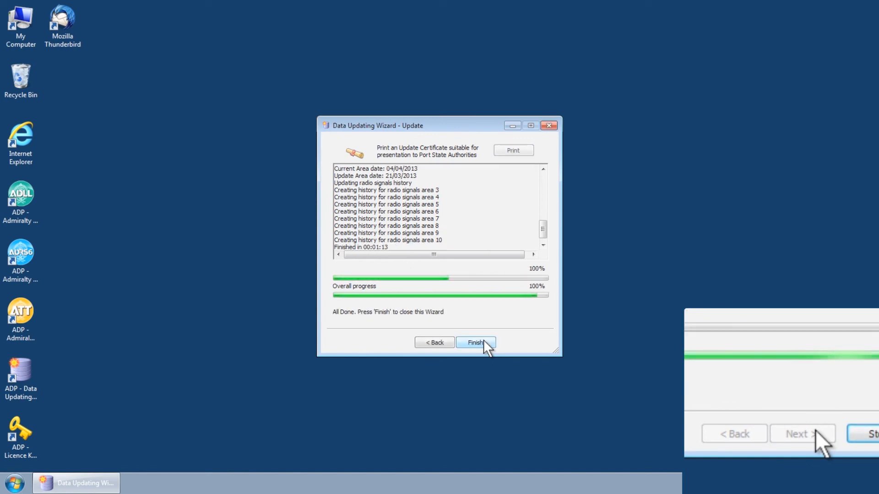
click(475, 342)
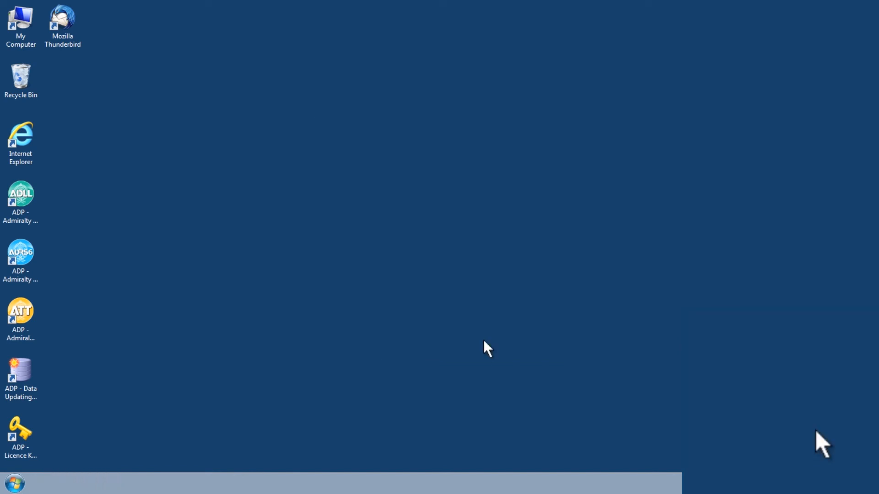